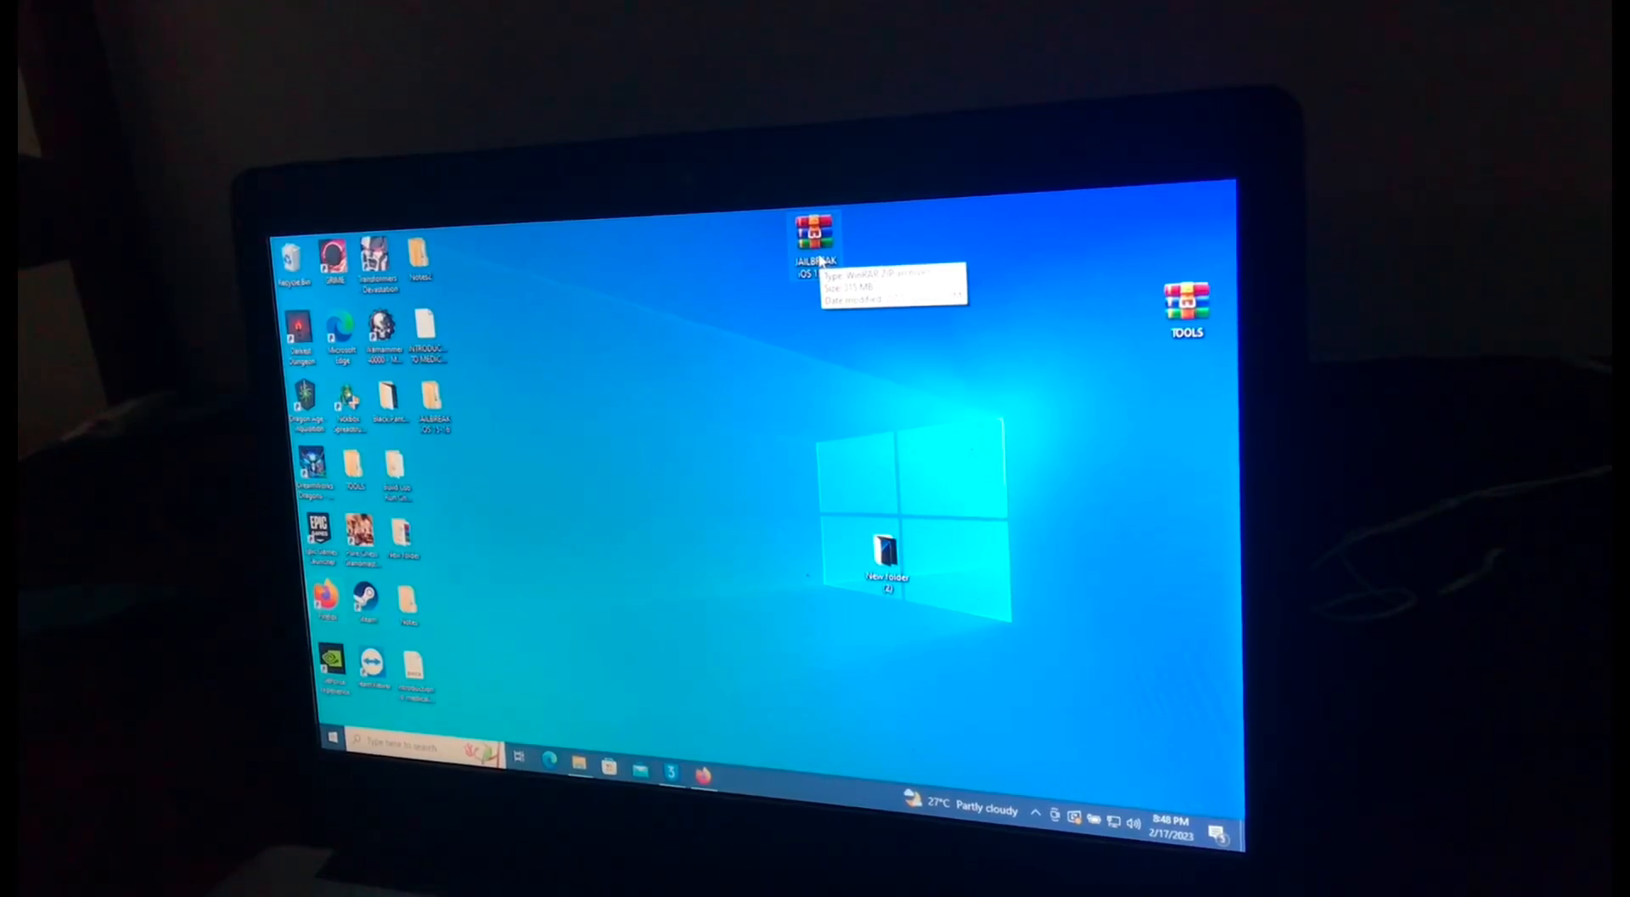
mouse_move(808, 306)
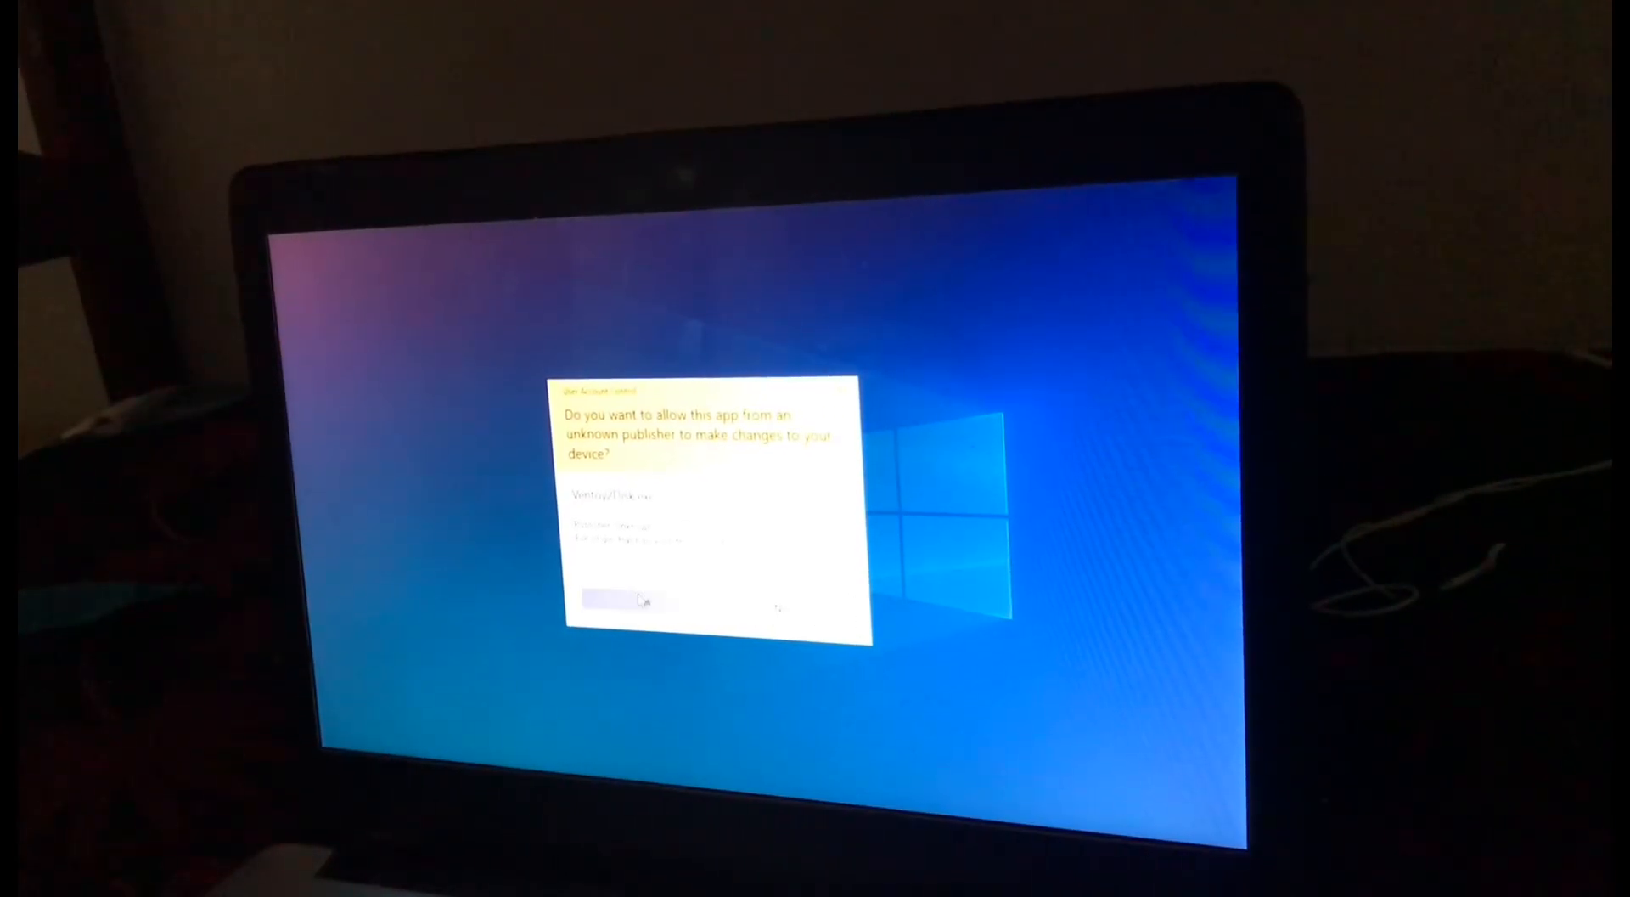
- Grant User Account Control permission so Ventoy2Disk 1.0.88 opens
click(628, 599)
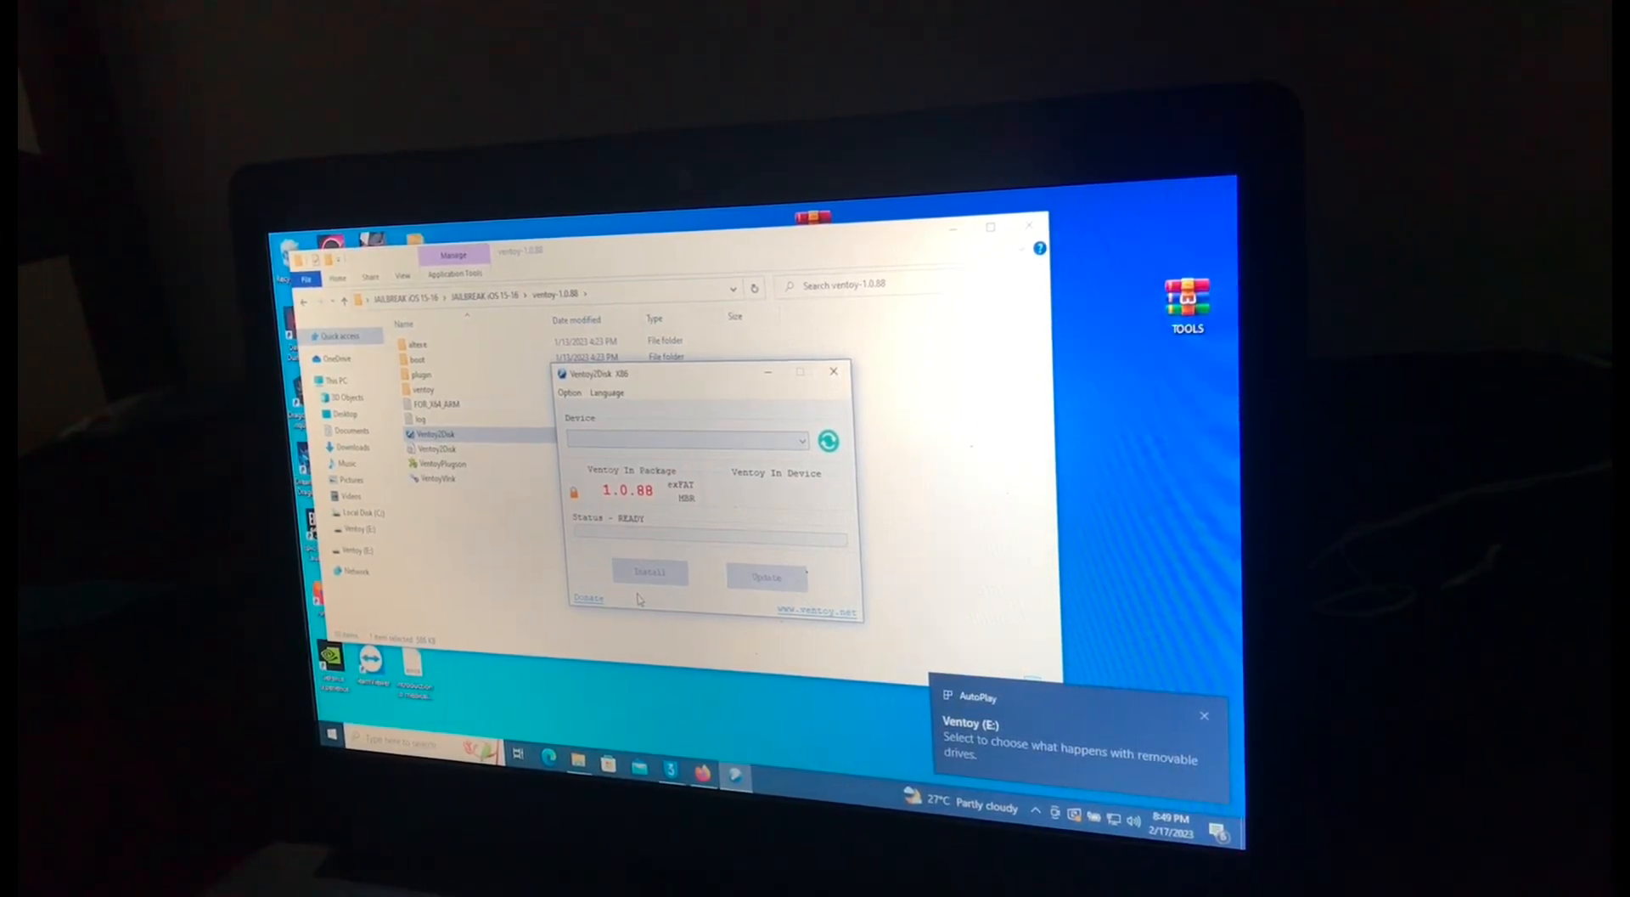
- Select the 32GB SanDisk Cruzer Spark, start the Ventoy install, and confirm with YES
click(802, 441)
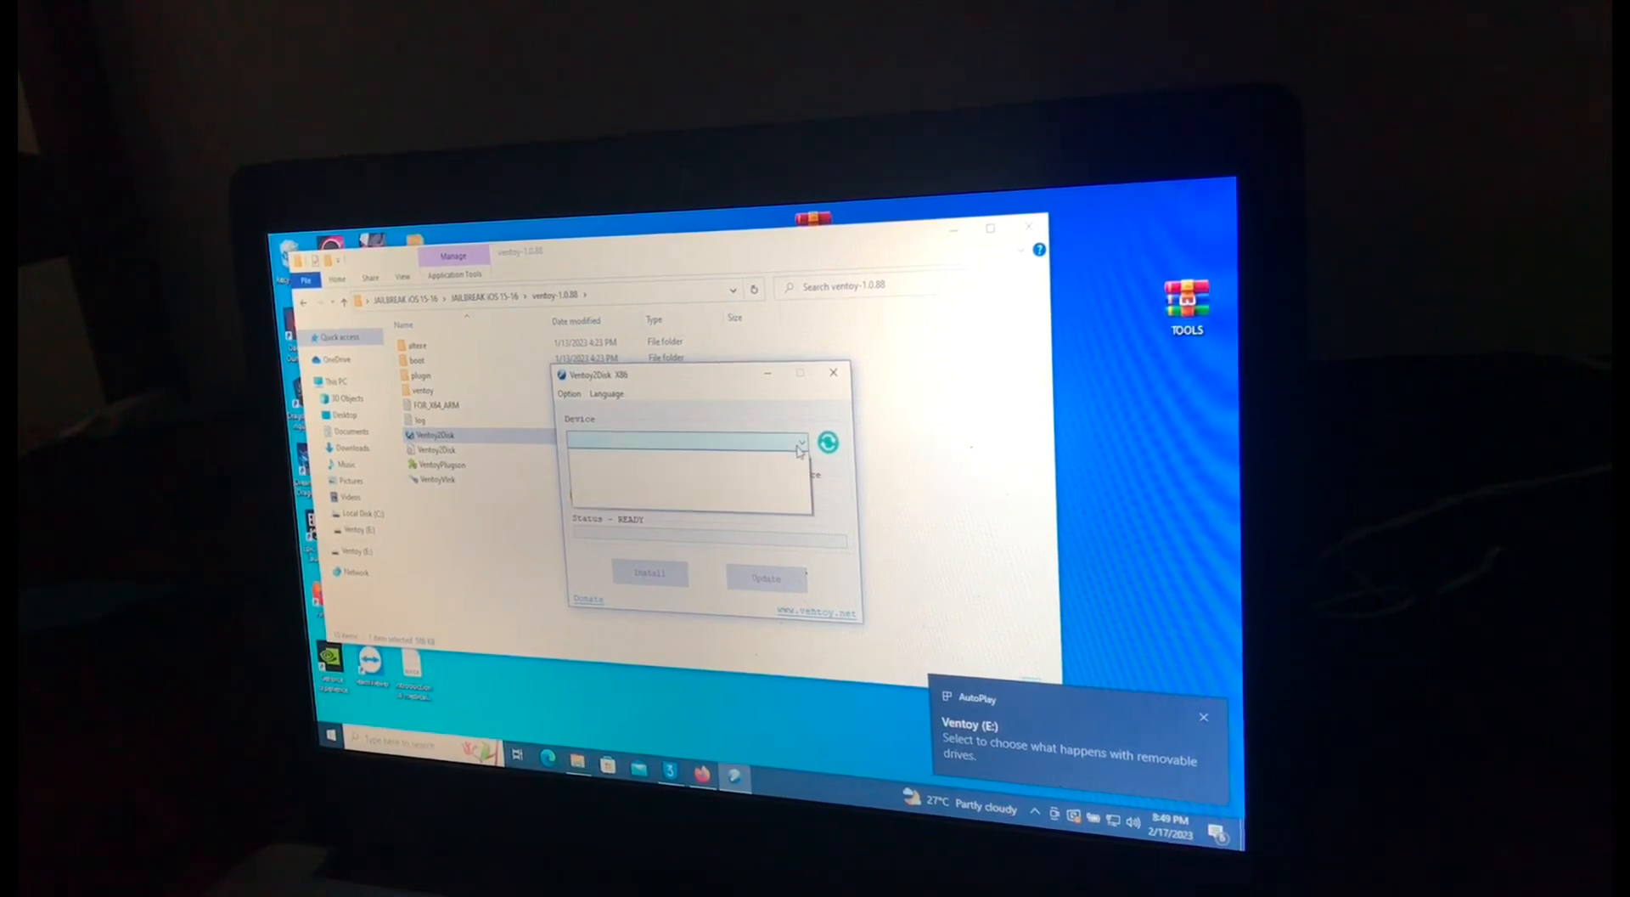
click(1205, 716)
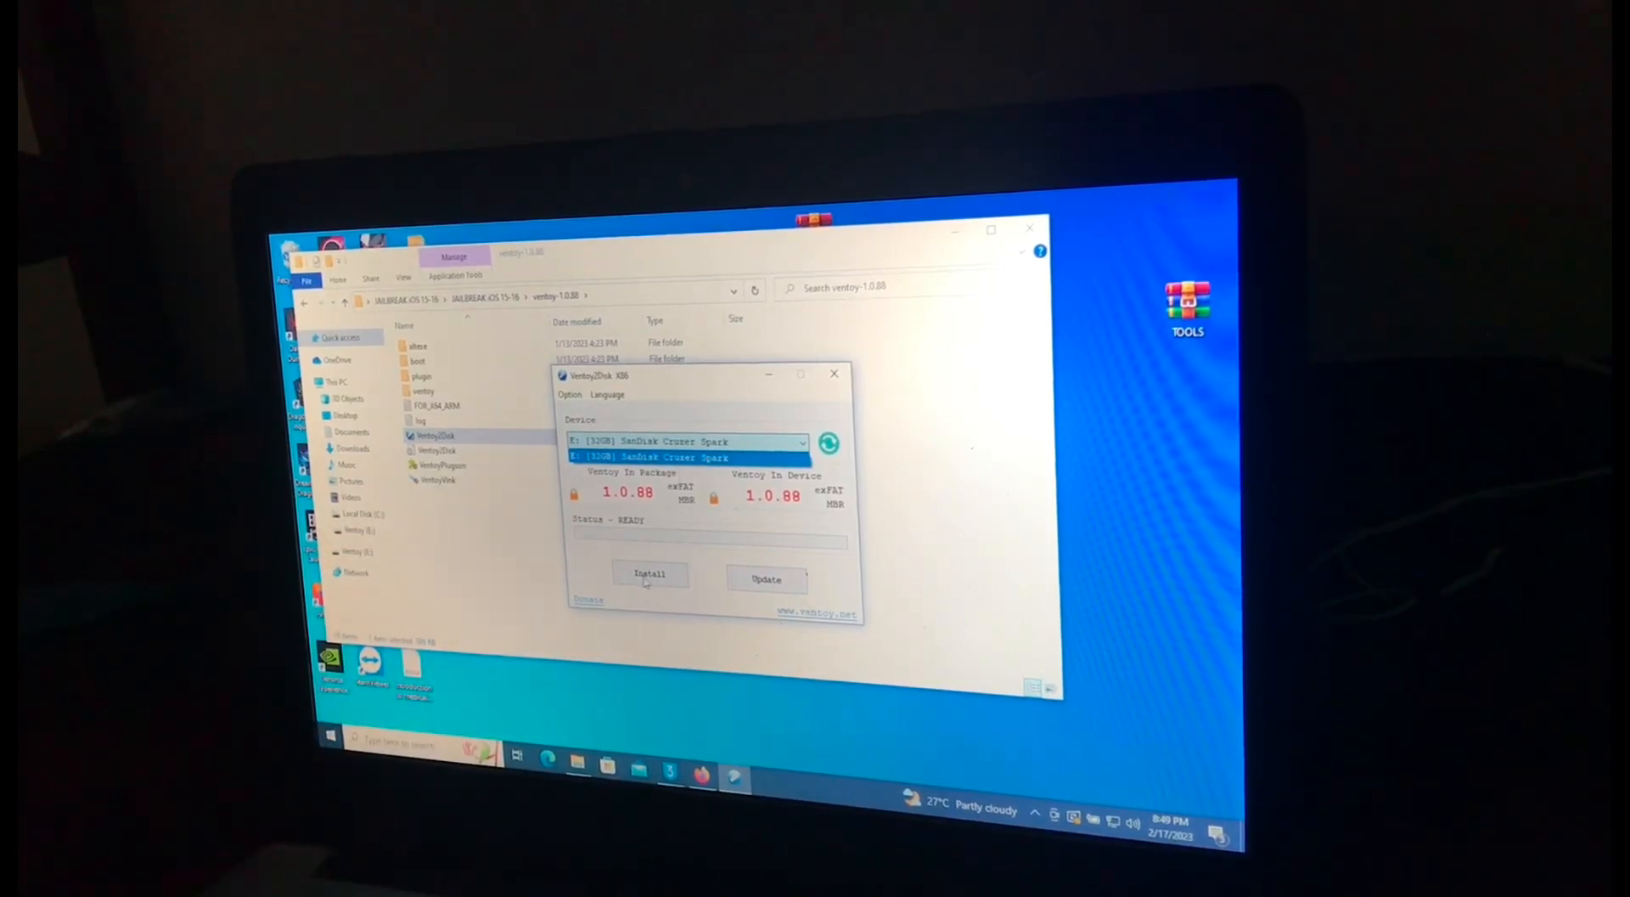
click(650, 574)
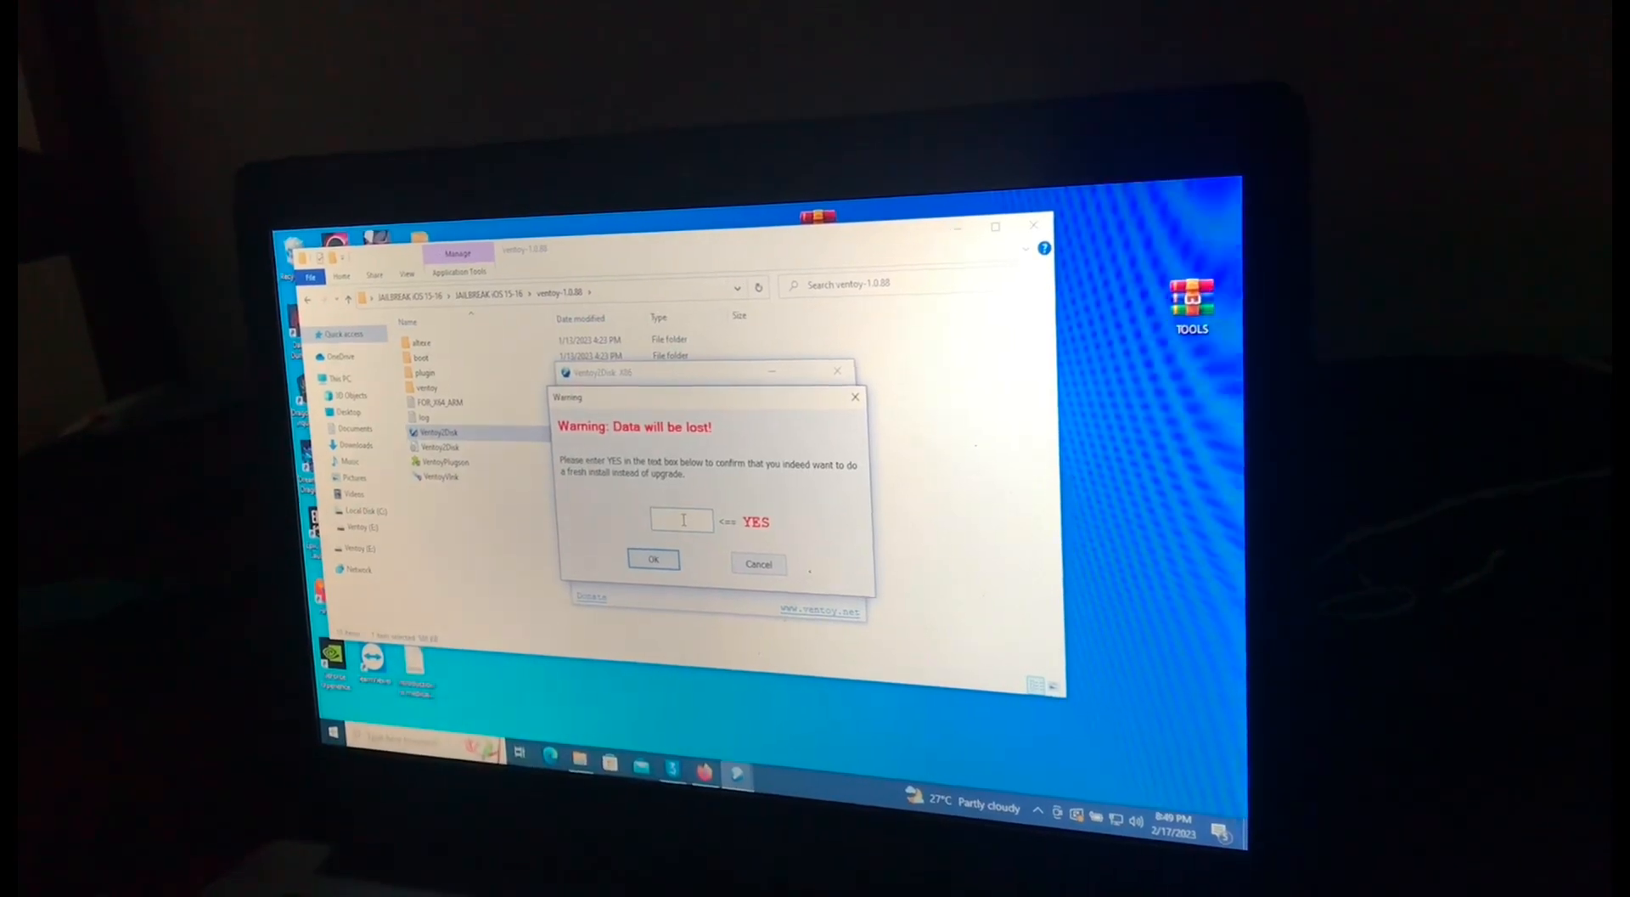
text(yes)
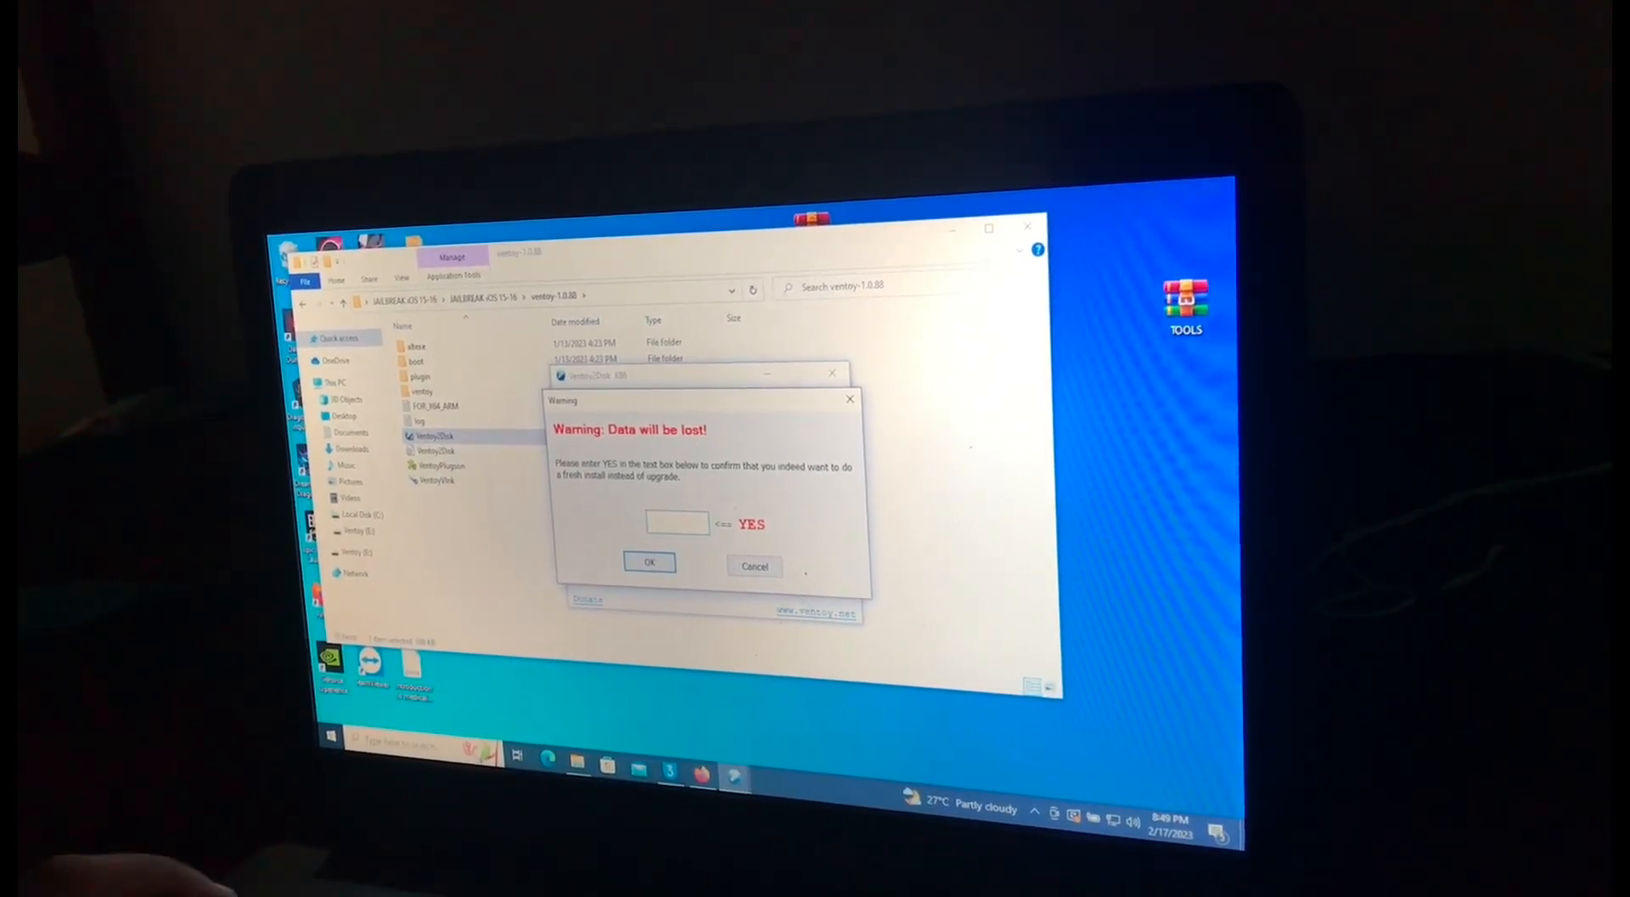
text(YES)
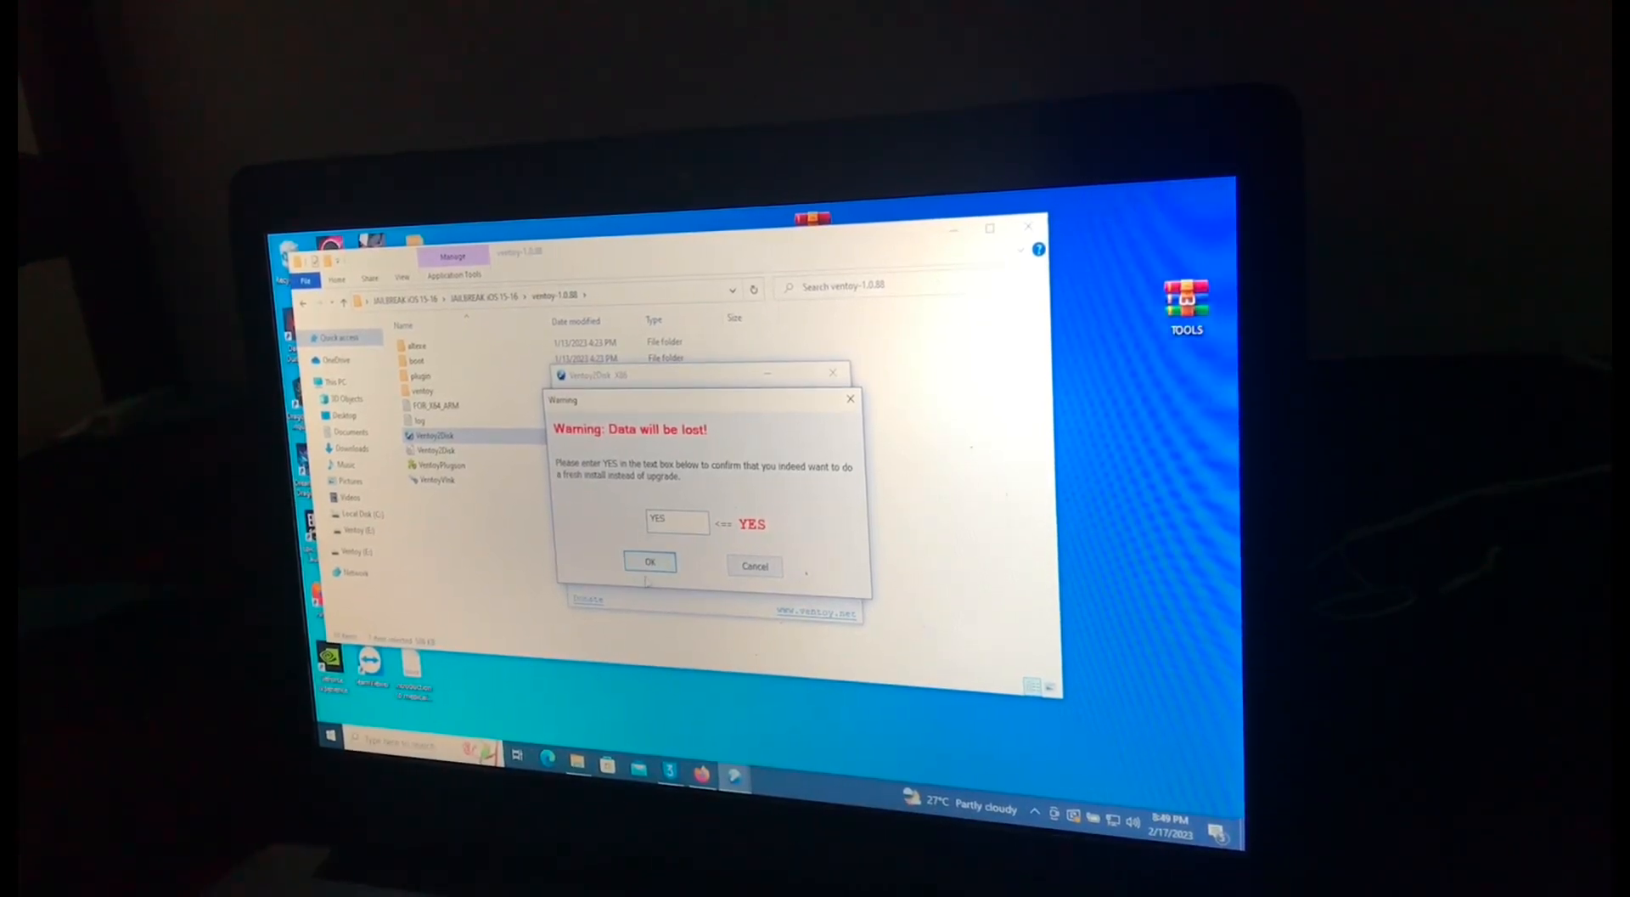
click(650, 562)
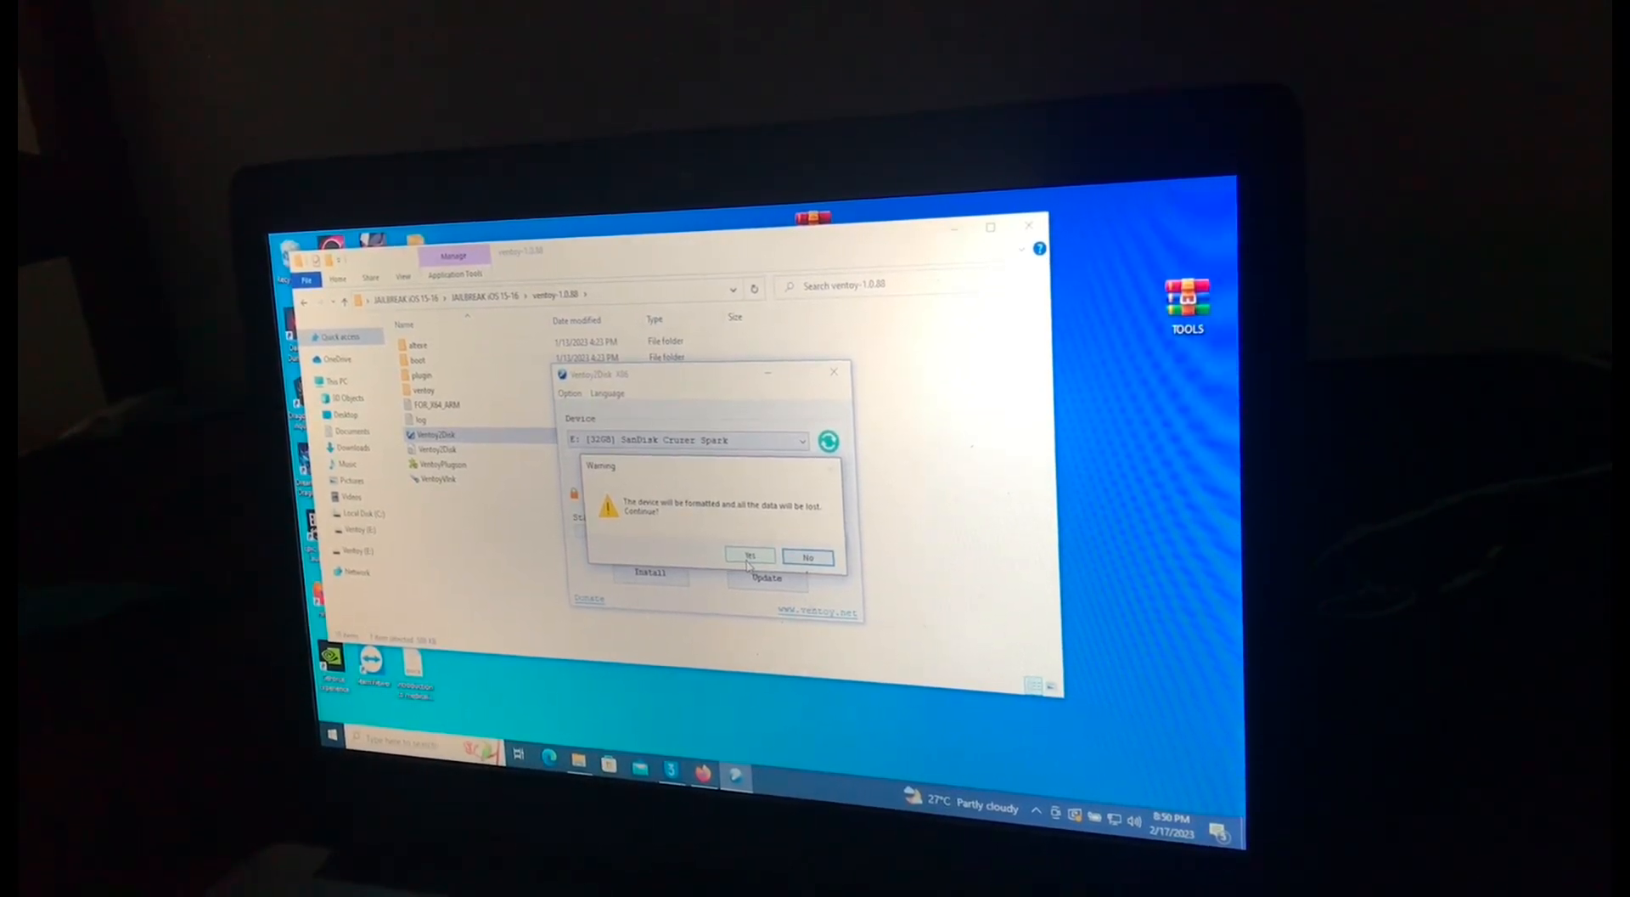
- Accept both format warnings and dismiss the Ventoy 1.0.88 success message
click(749, 556)
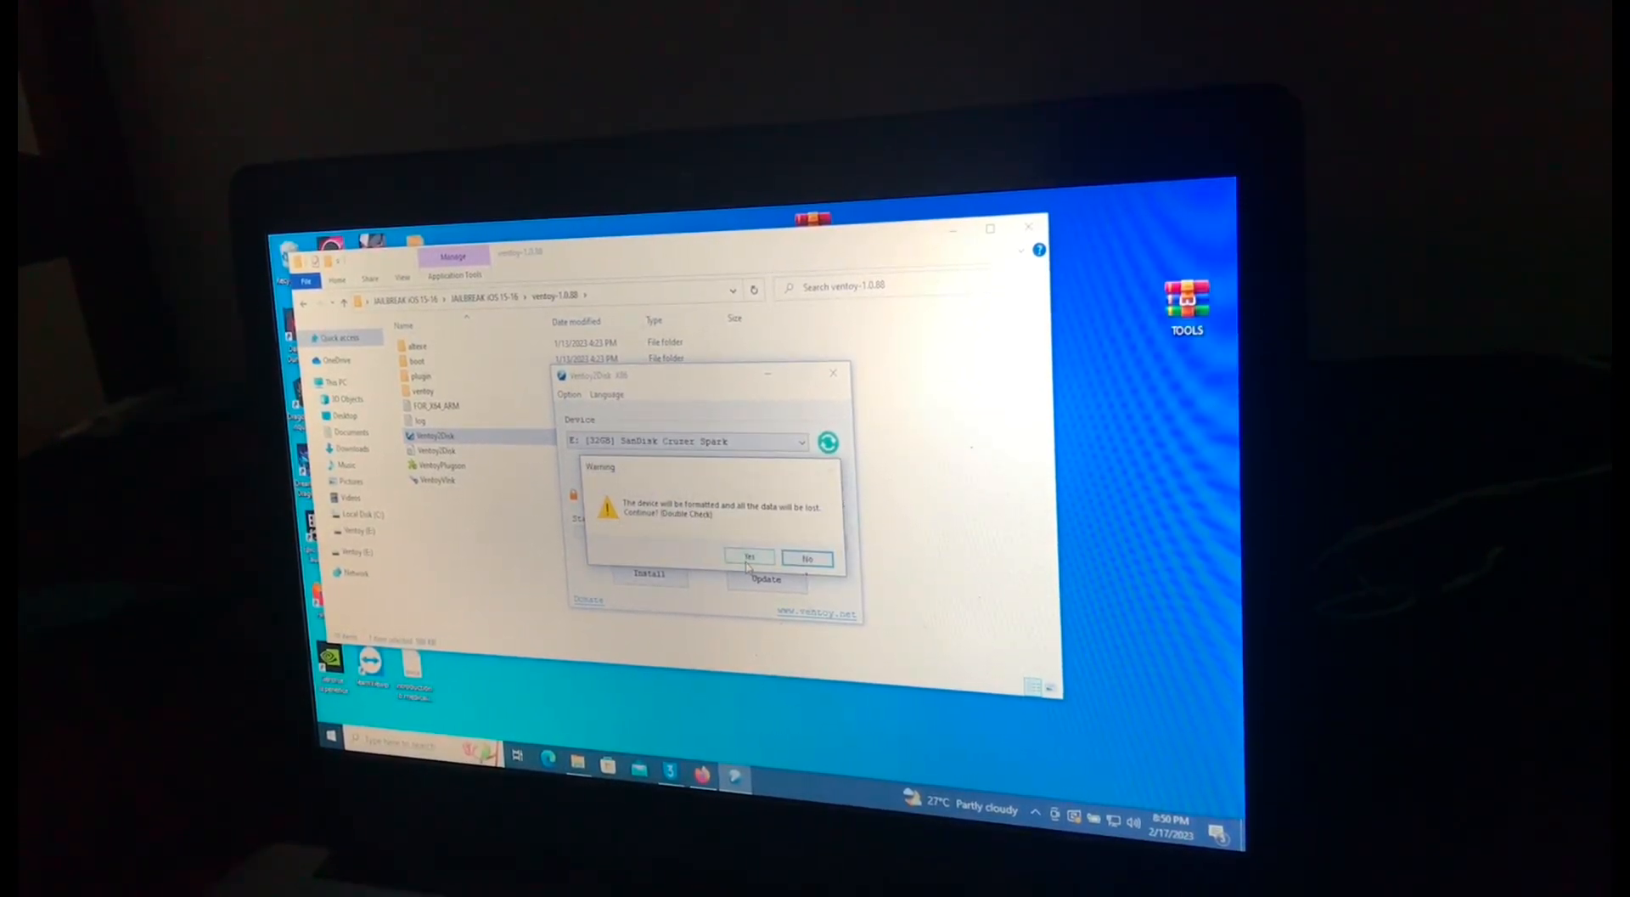
click(749, 557)
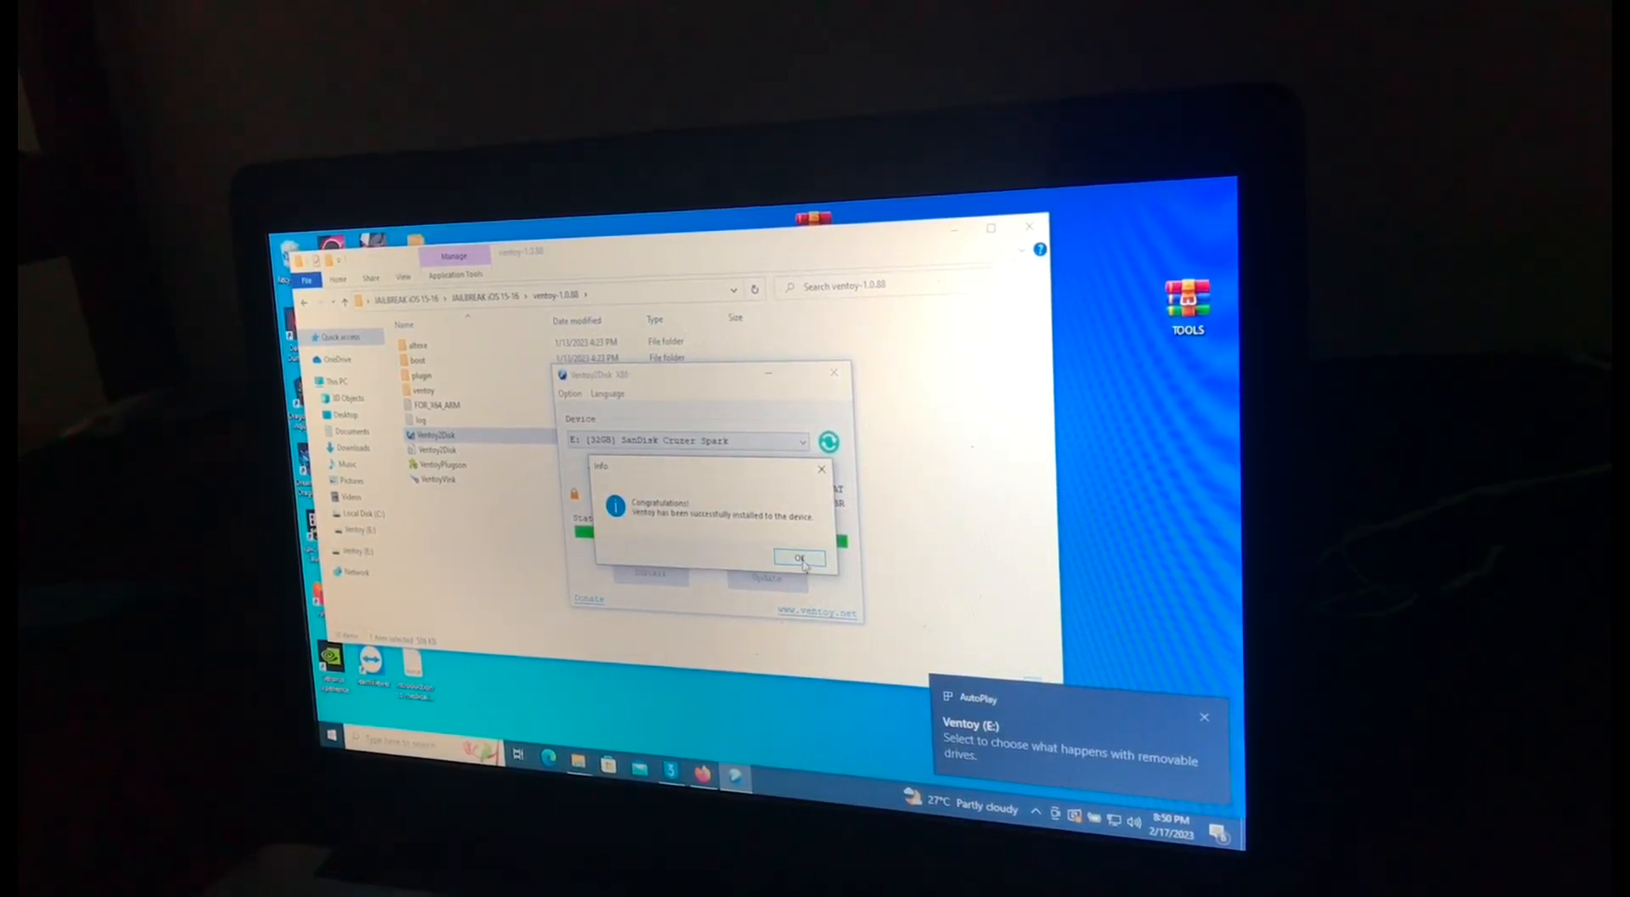
click(800, 557)
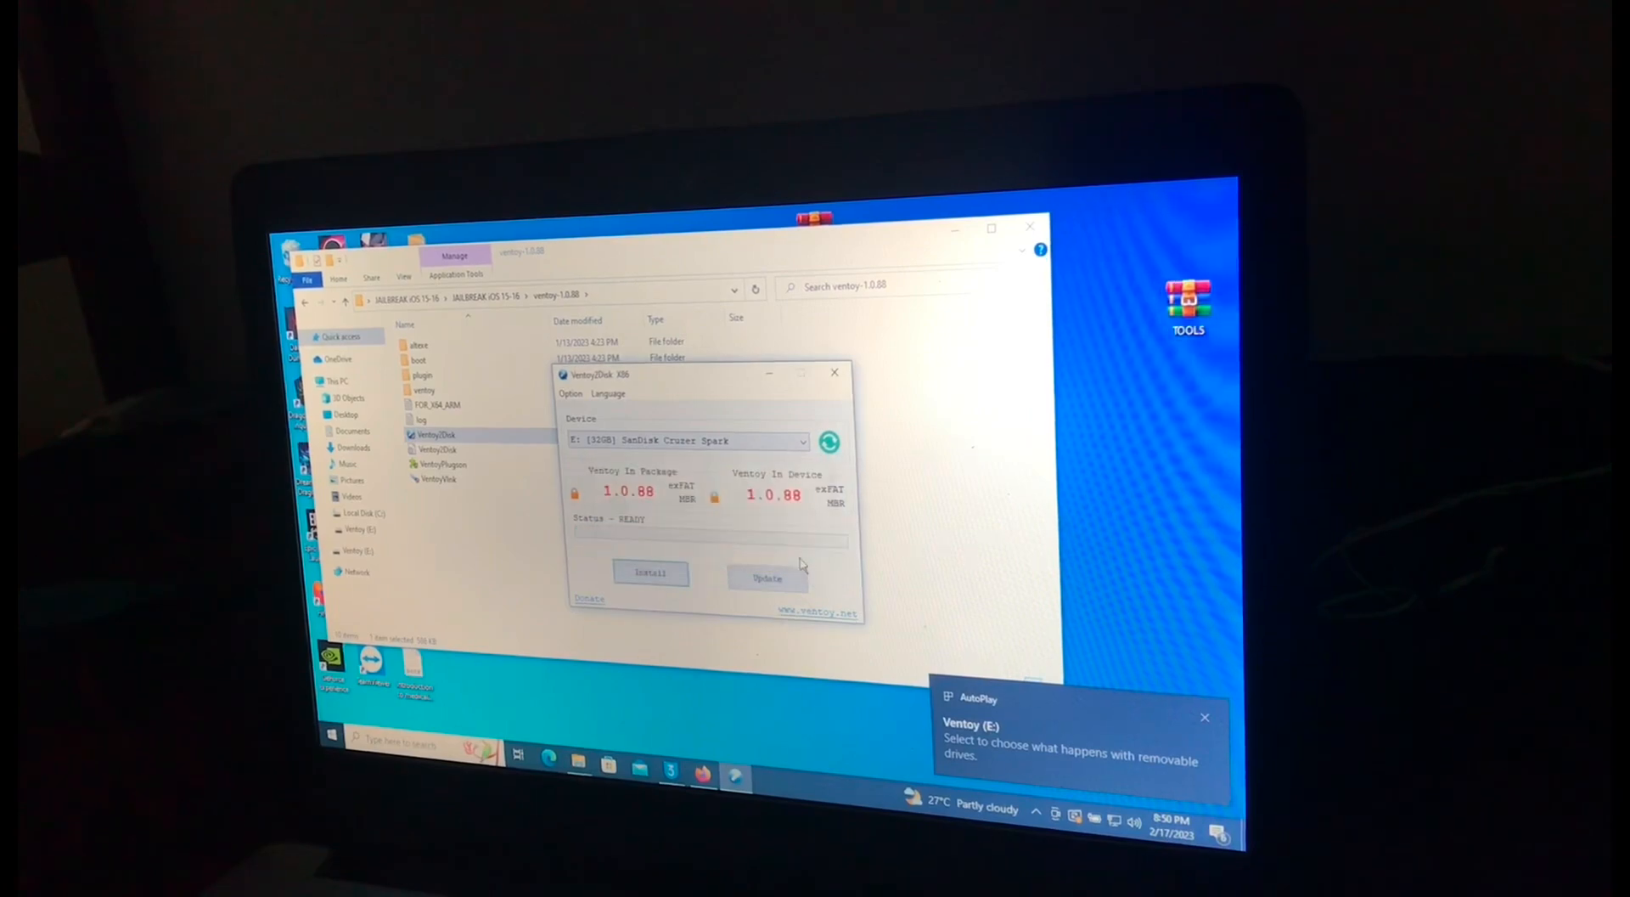
- Close Ventoy2Disk, paste the palera1n ISO onto Ventoy (E:), and shut down the PC
click(1205, 717)
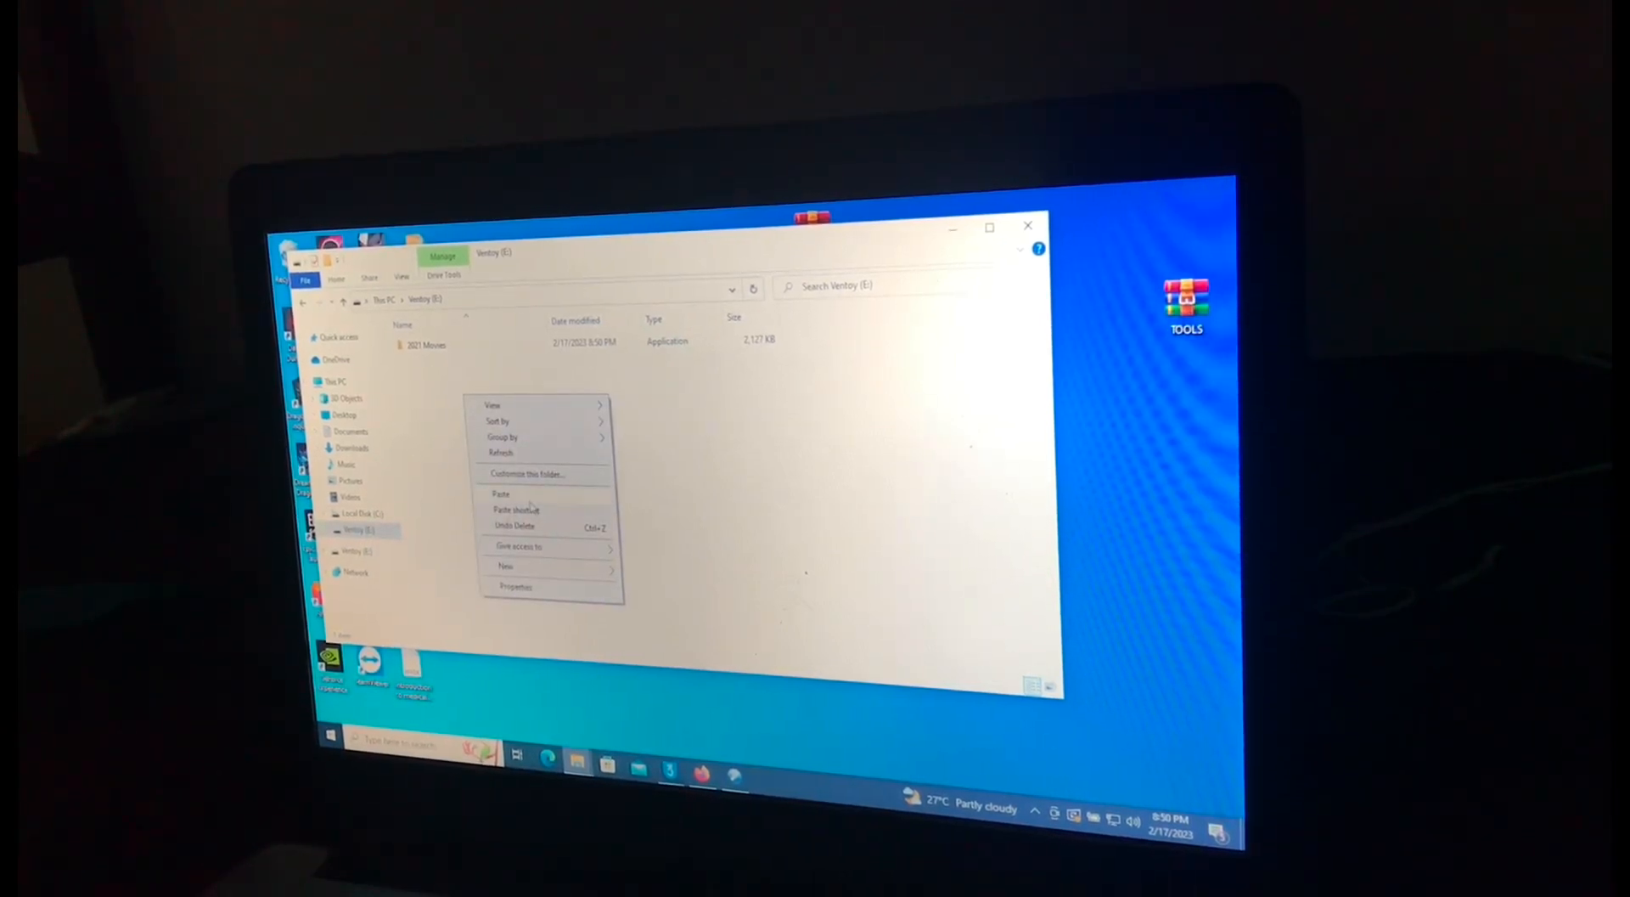
click(501, 494)
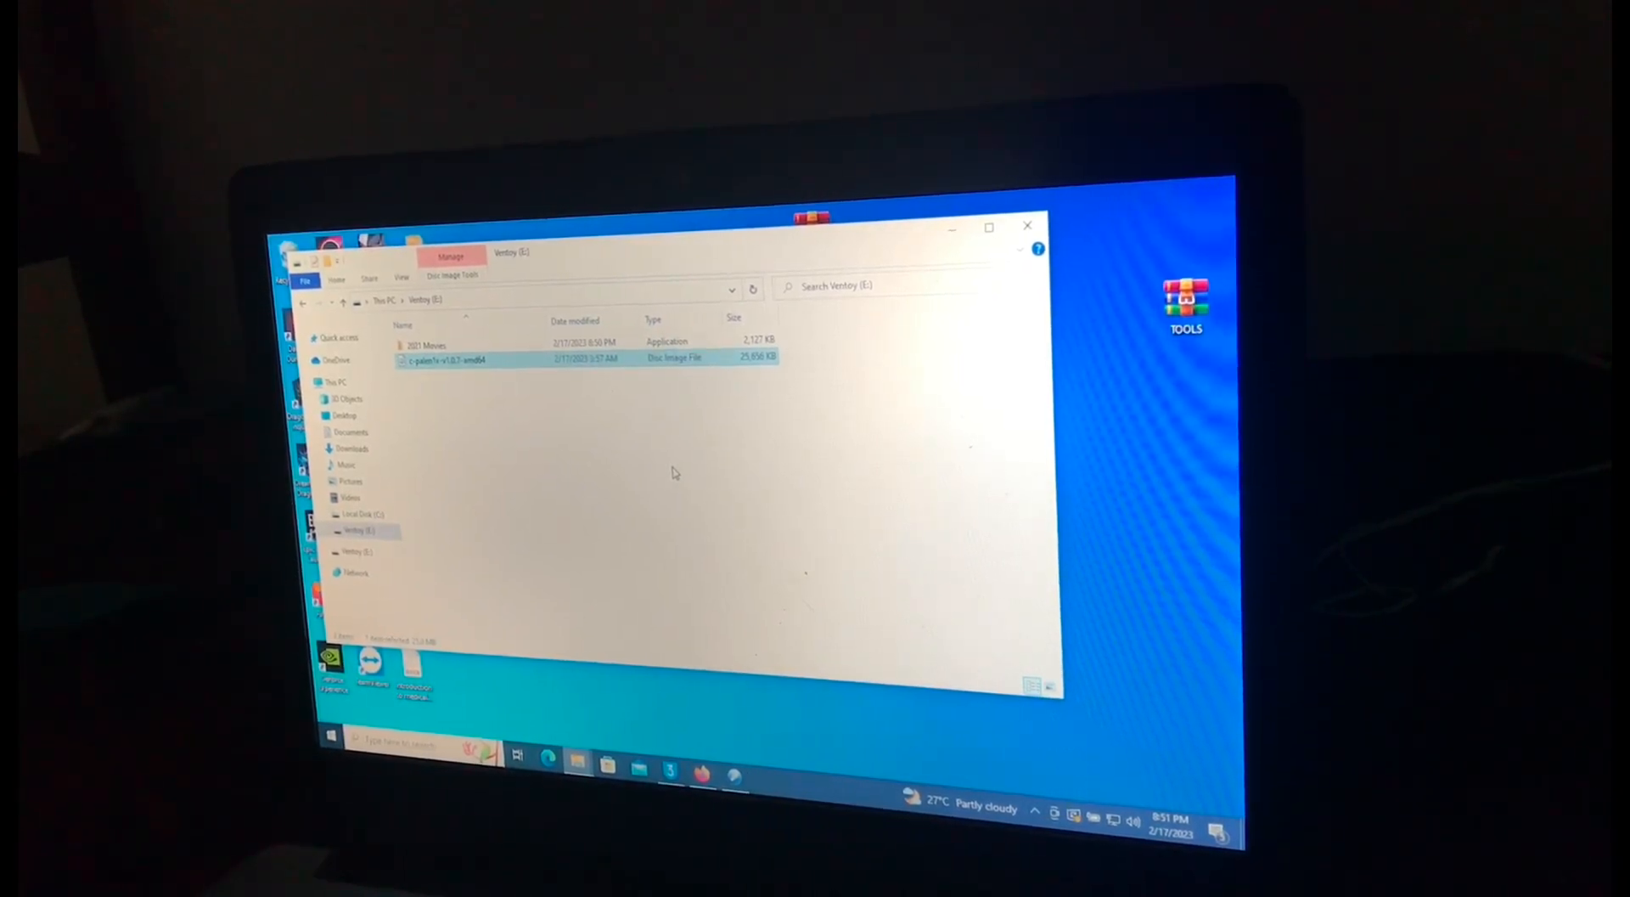
click(331, 738)
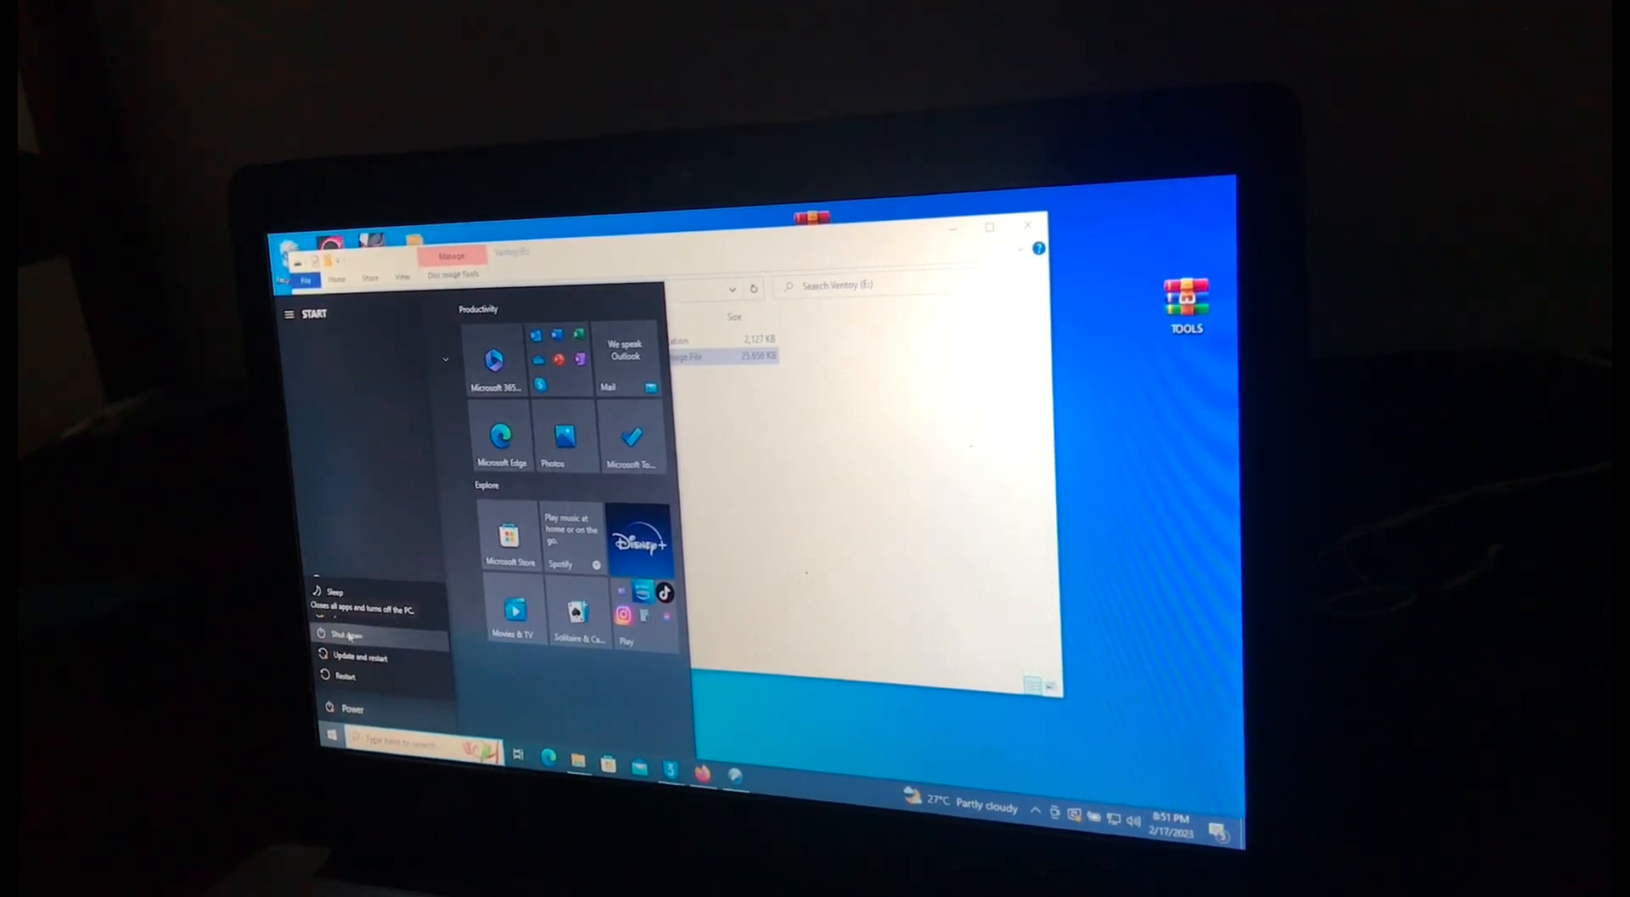
click(350, 634)
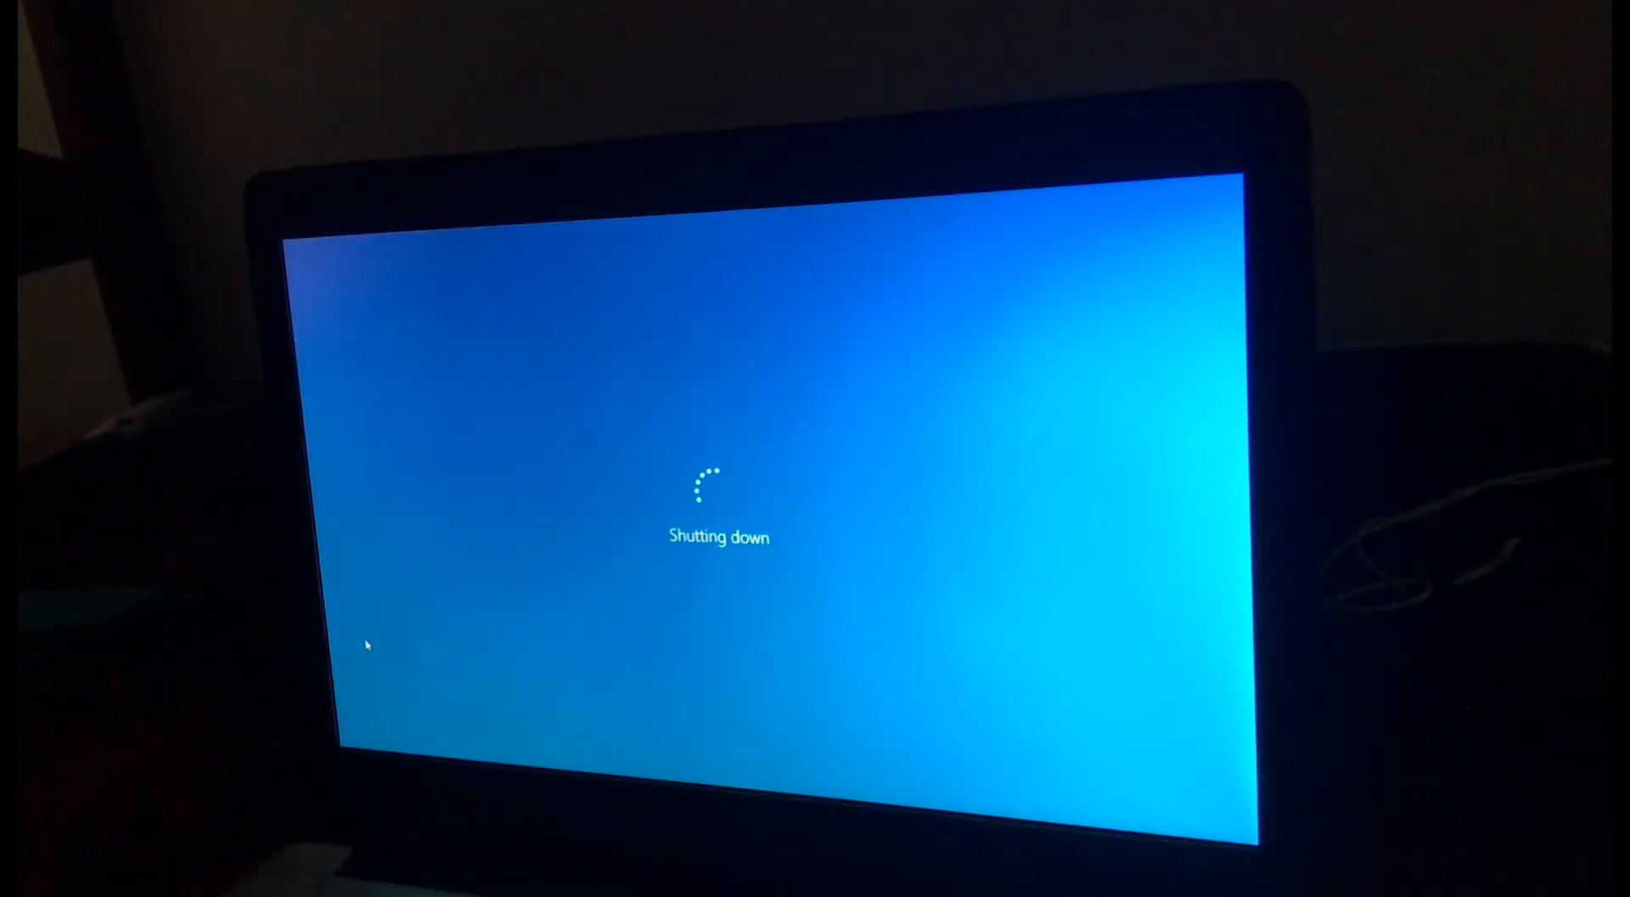